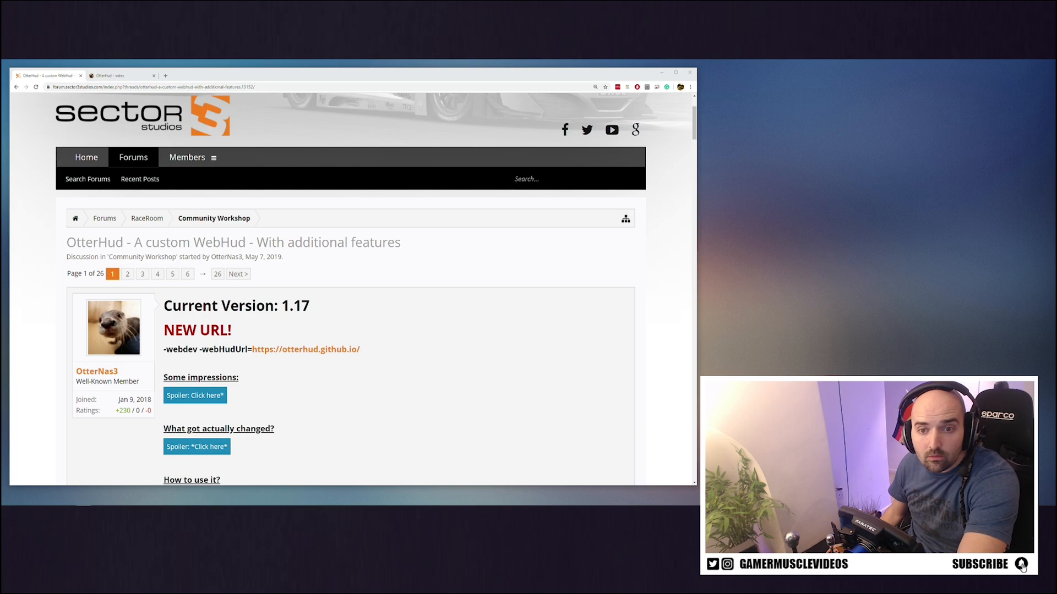
{"action": "mouse_move", "coordinate": [175, 294]}
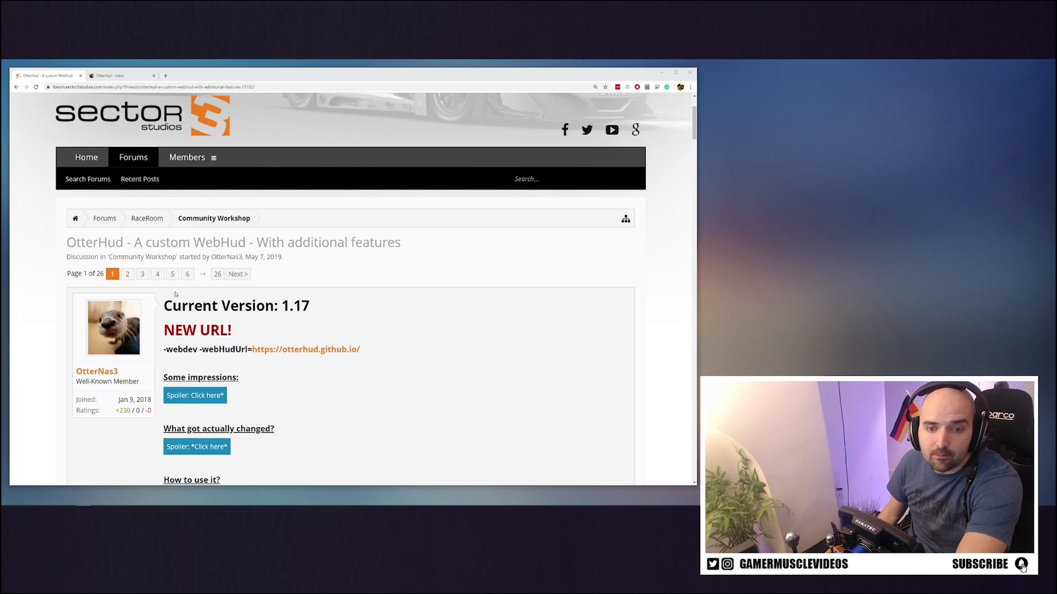
{"action": "mouse_move", "coordinate": [273, 321]}
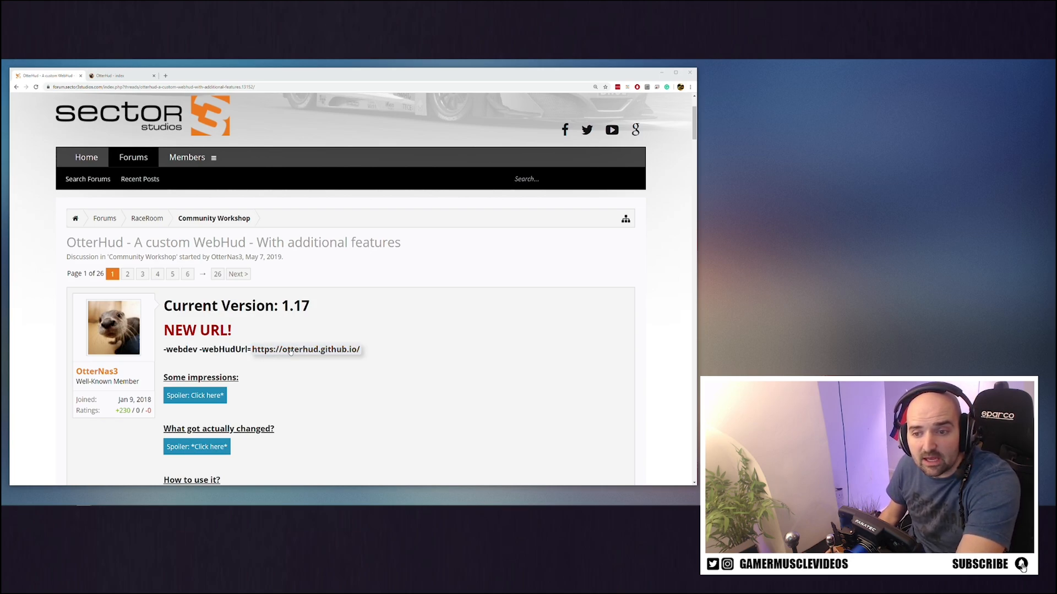
{"action": "mouse_move", "coordinate": [304, 355]}
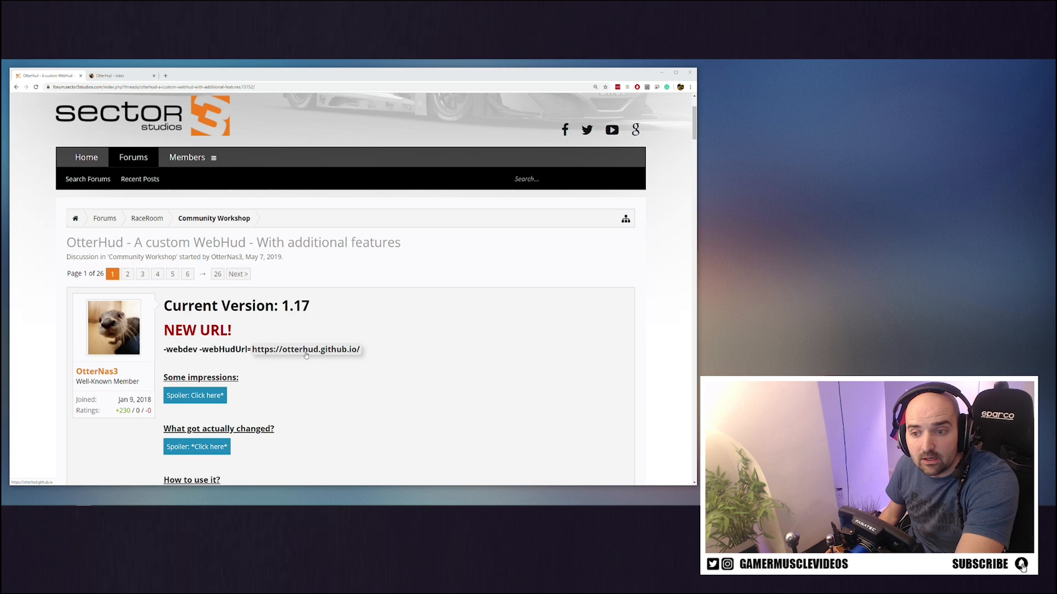
{"action": "left_click", "coordinate": [305, 349]}
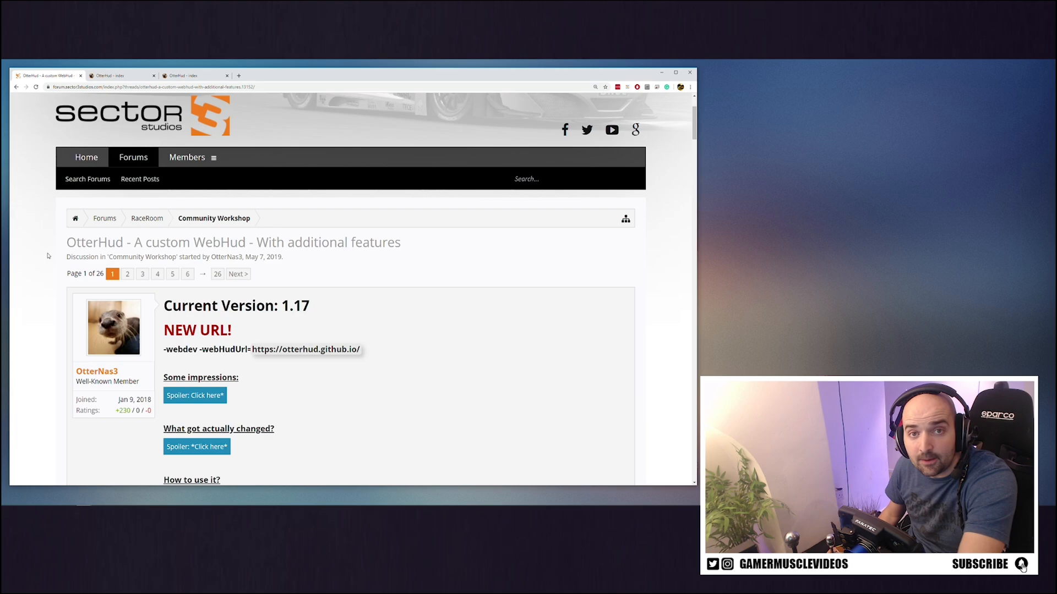
{"action": "mouse_move", "coordinate": [333, 189]}
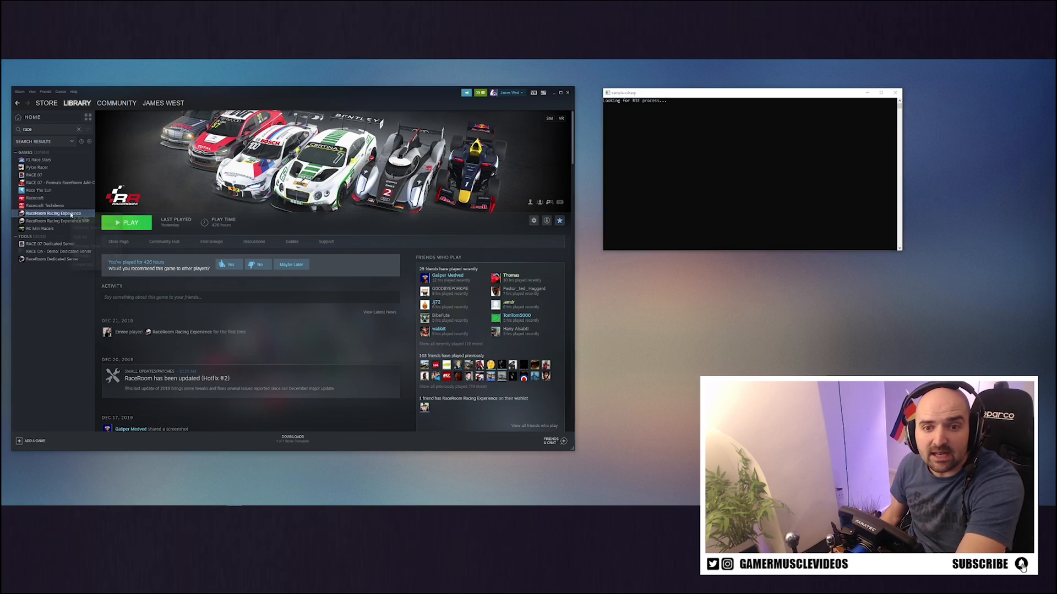
{"action": "right_click", "coordinate": [52, 213]}
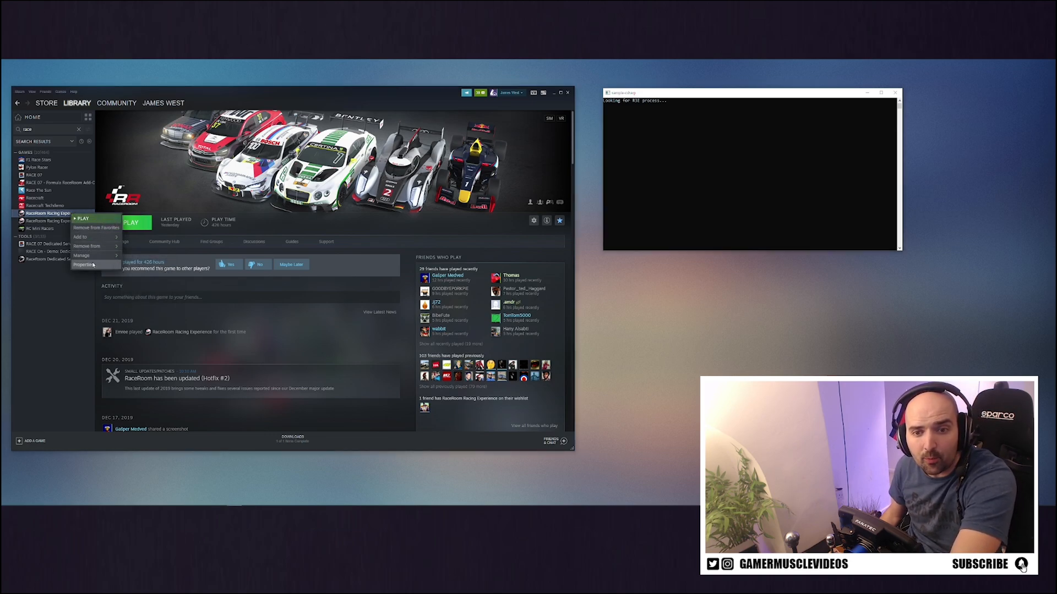
{"action": "left_click", "coordinate": [84, 264]}
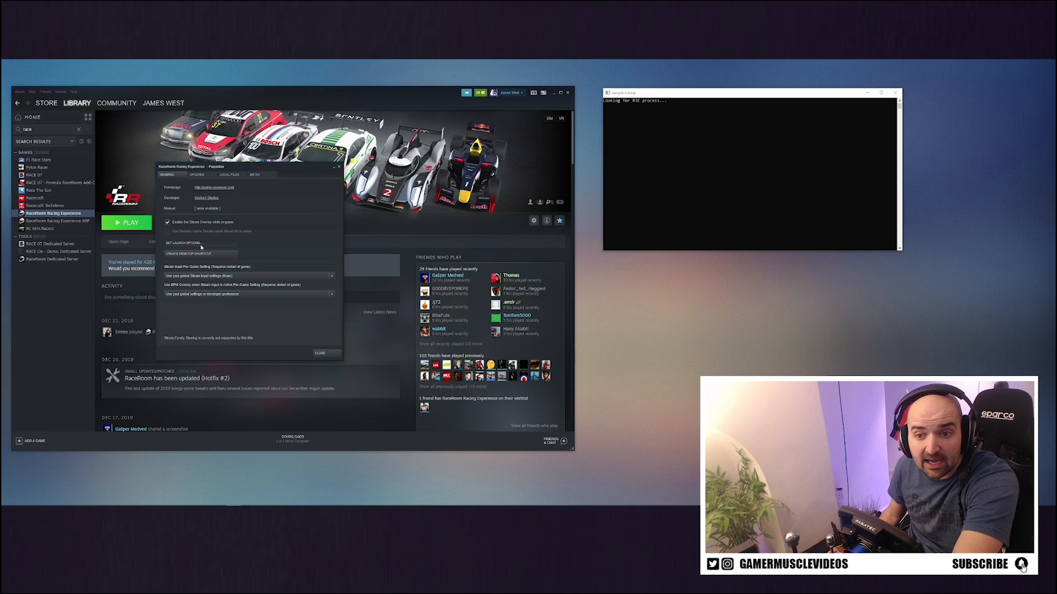
{"action": "left_click", "coordinate": [182, 243]}
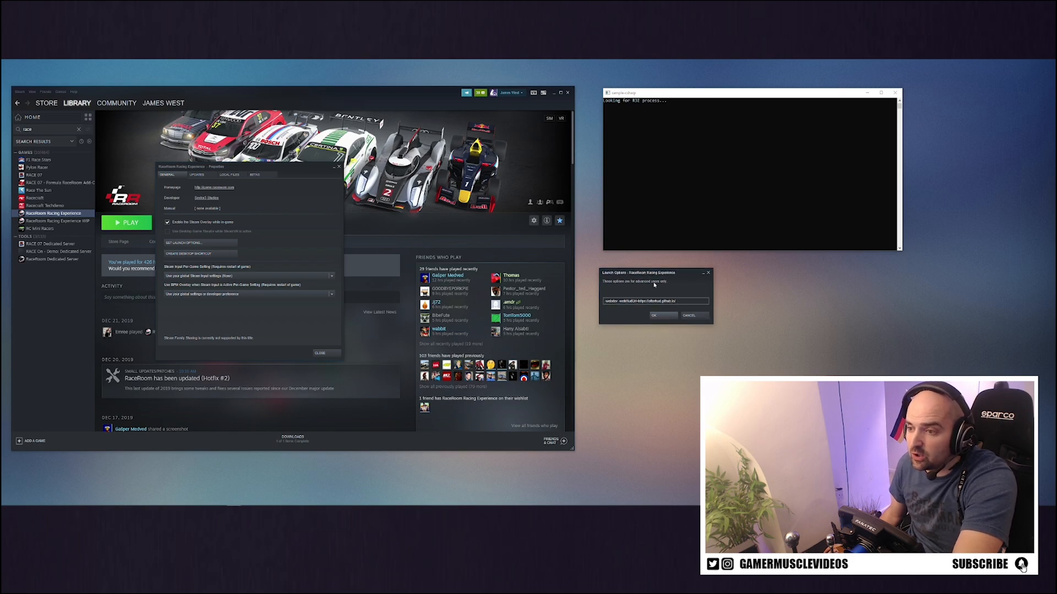
- Confirm the OtterHud launch options with OK and close RaceRoom's Properties window
{"action": "left_click", "coordinate": [653, 301]}
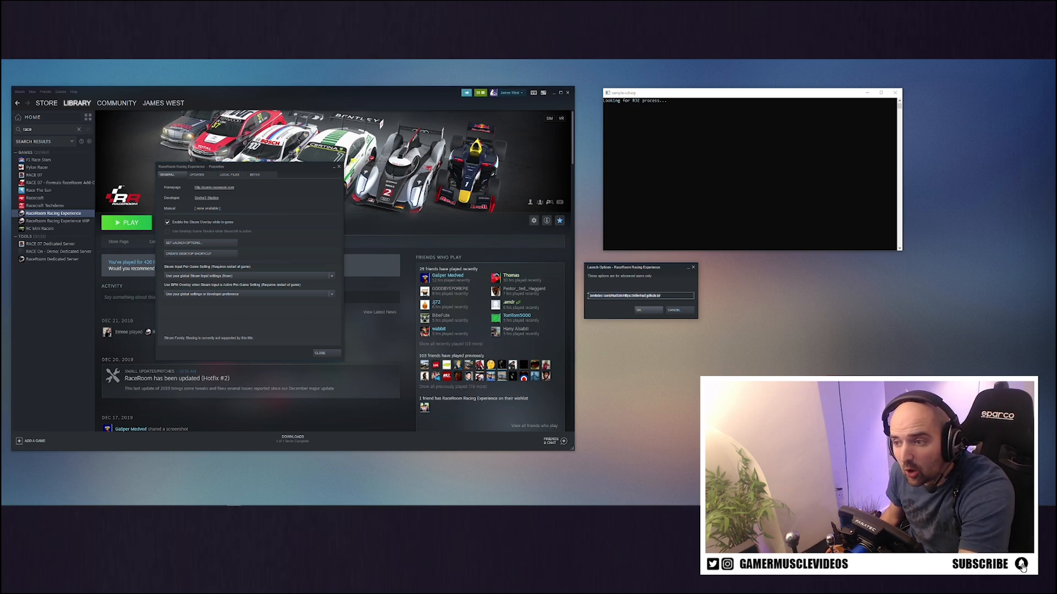
{"action": "mouse_move", "coordinate": [615, 354]}
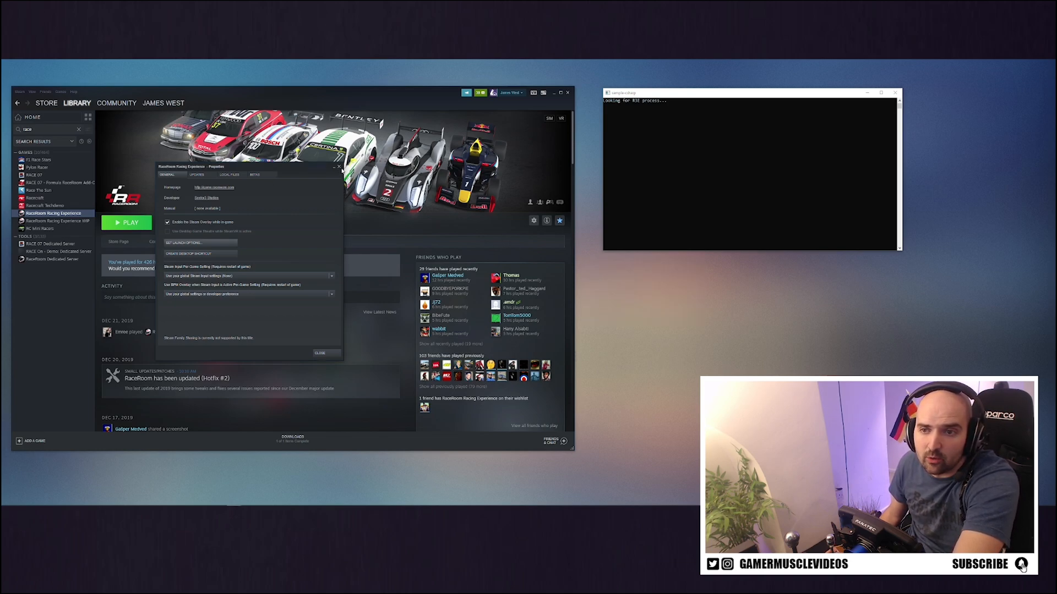
{"action": "left_click", "coordinate": [319, 352]}
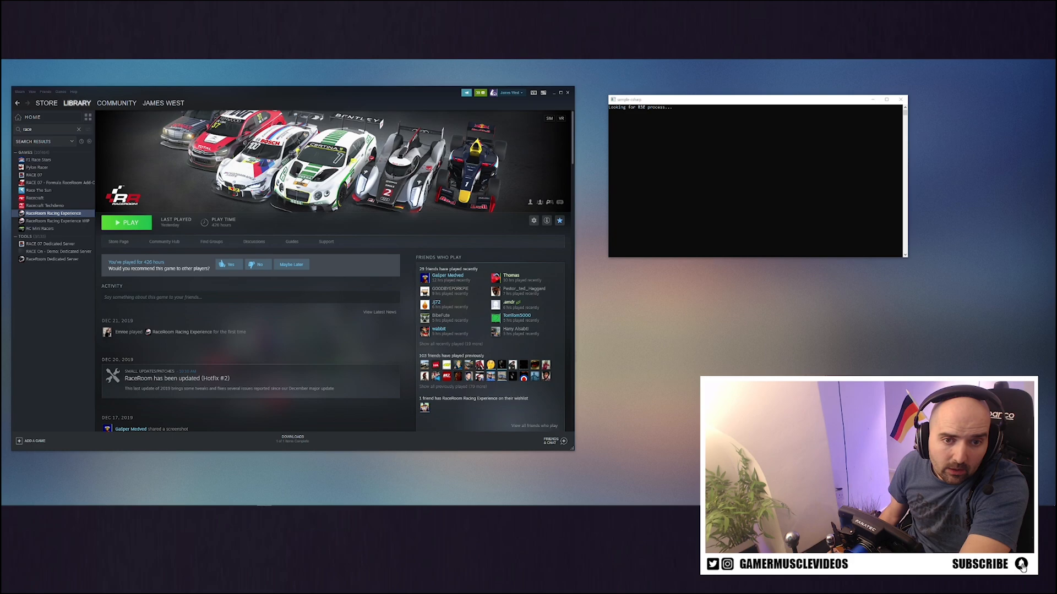
- Play RaceRoom Racing Experience using the first, standard launch option
{"action": "left_click", "coordinate": [126, 222]}
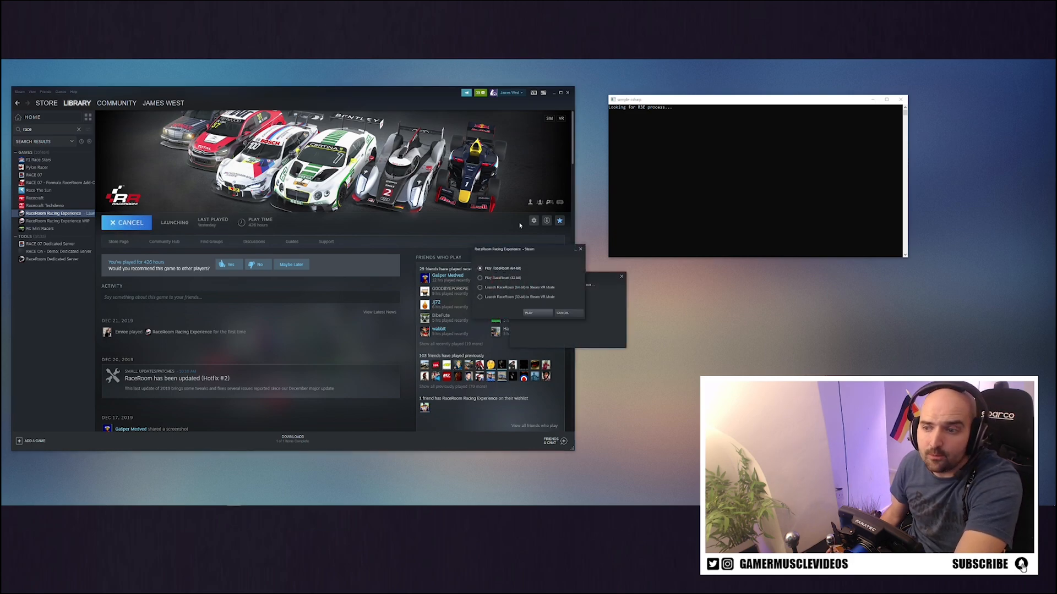
{"action": "left_click", "coordinate": [529, 313]}
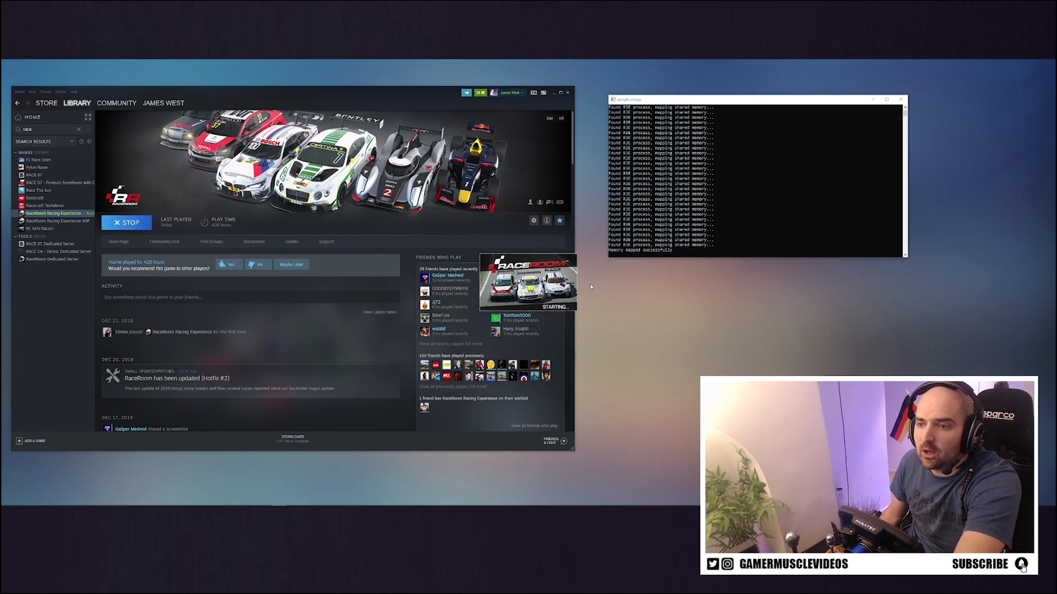
{"action": "mouse_move", "coordinate": [603, 285]}
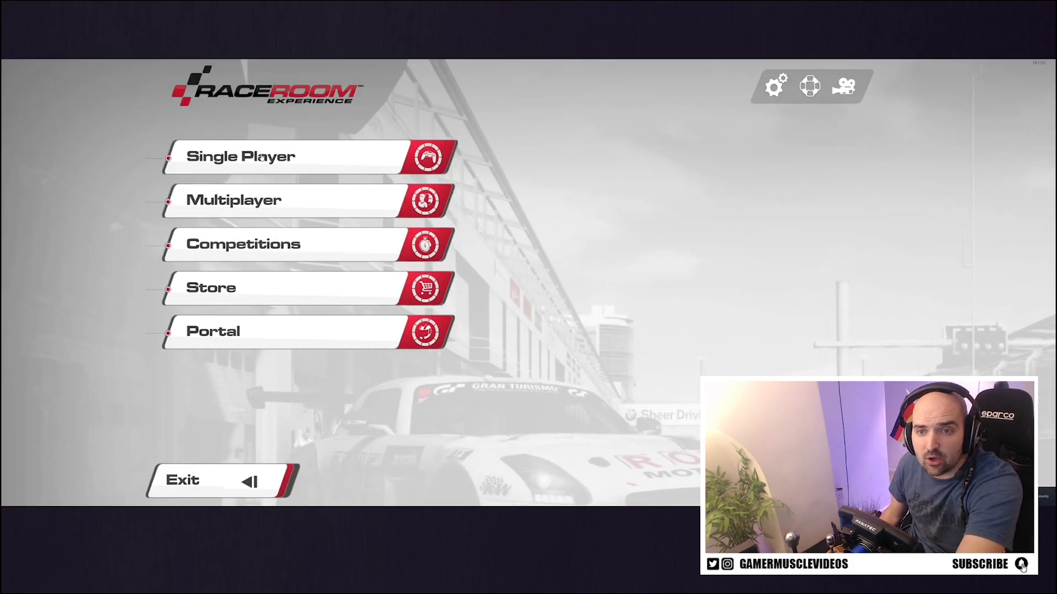
- Browse the game's settings, then return to the main menu
{"action": "left_click", "coordinate": [774, 87]}
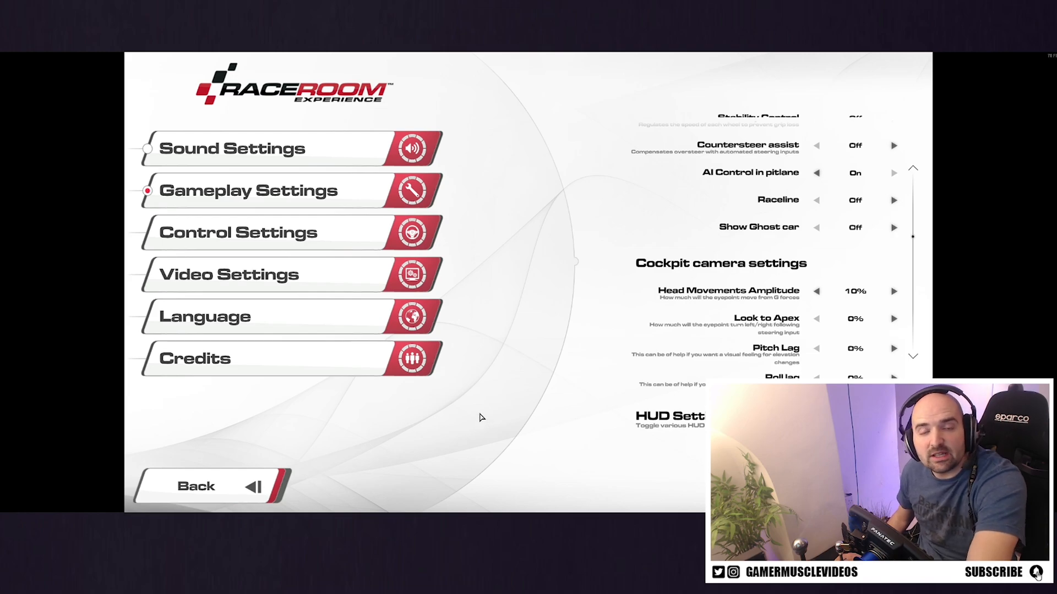
{"action": "mouse_move", "coordinate": [527, 381]}
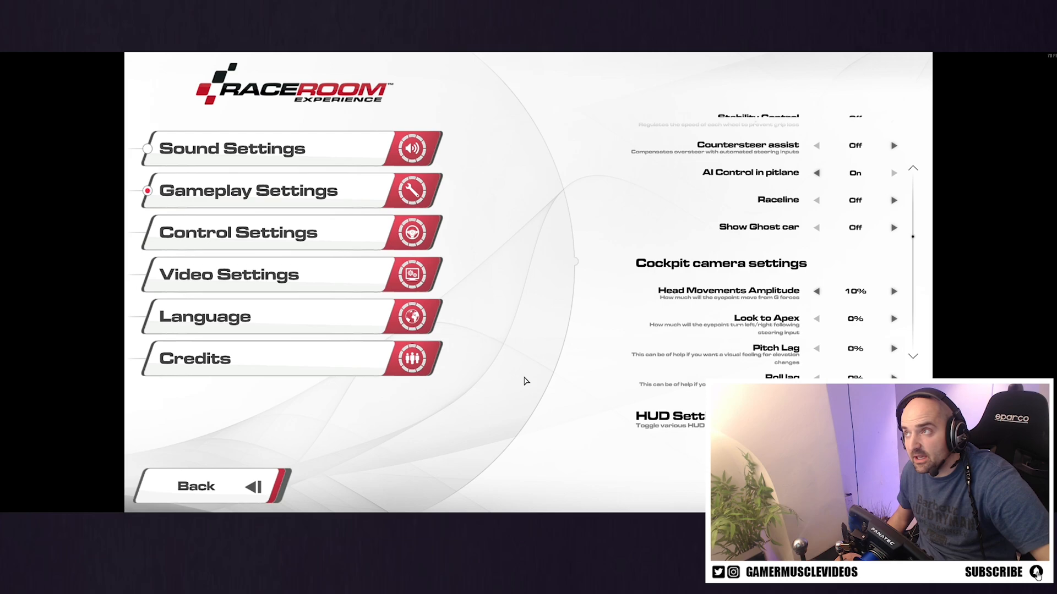
{"action": "scroll", "scroll_direction": "down", "scroll_amount": 3}
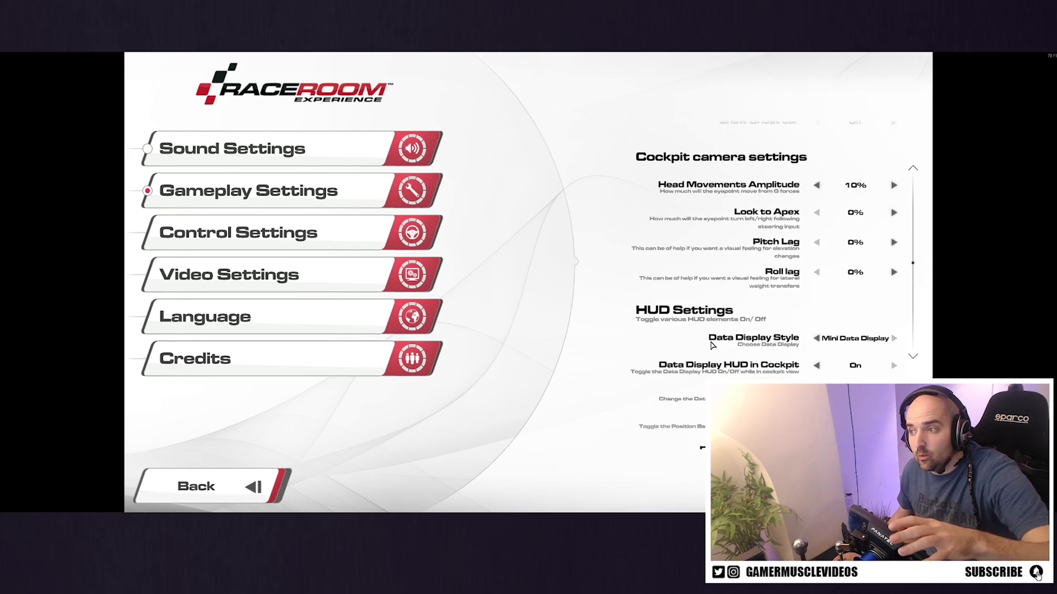
{"action": "scroll", "scroll_direction": "up", "scroll_amount": 3}
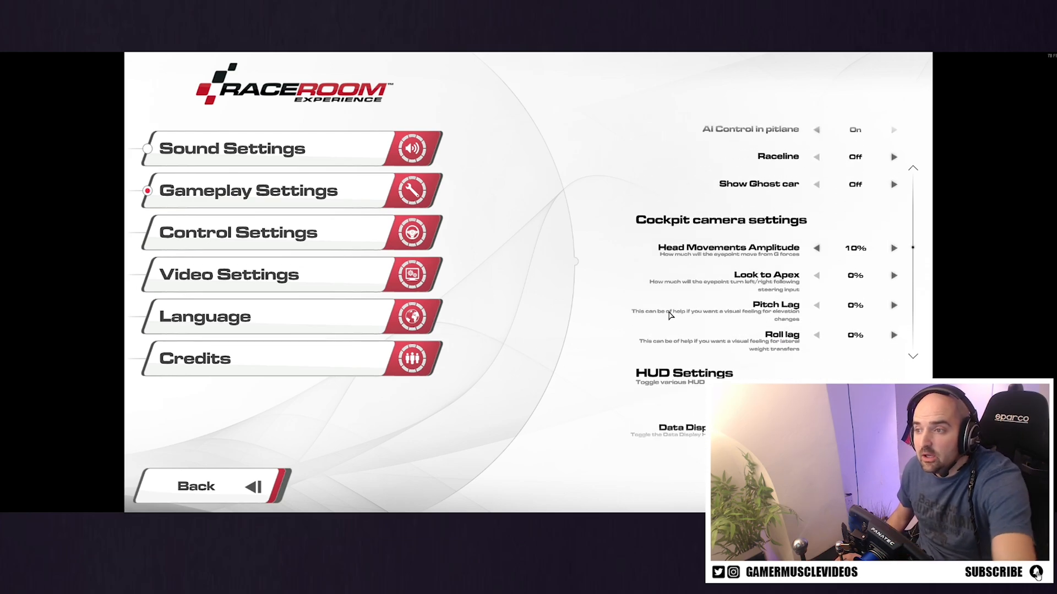
{"action": "scroll", "scroll_direction": "down", "scroll_amount": 3}
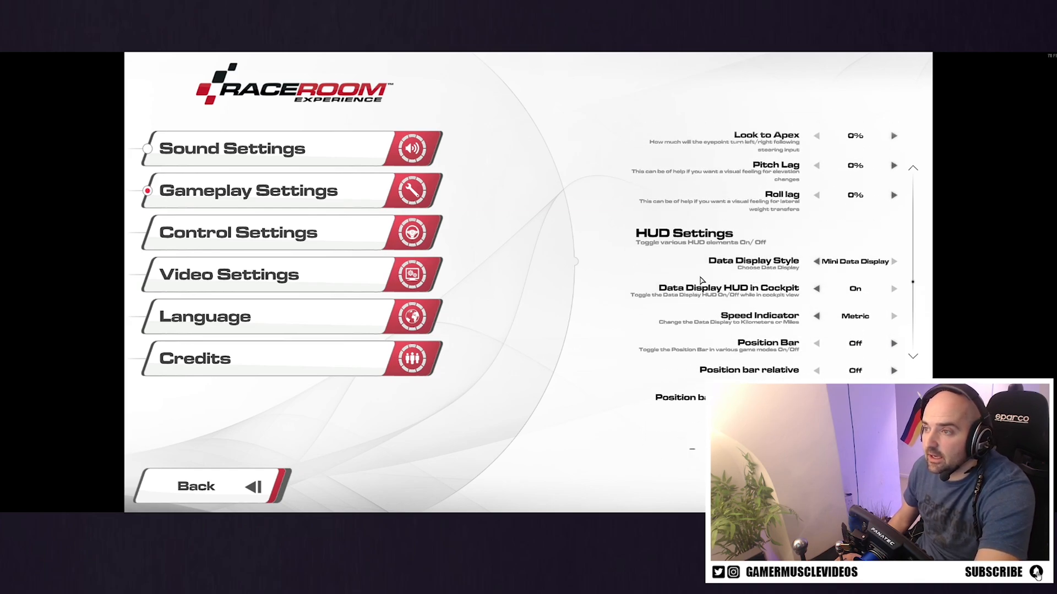
{"action": "scroll", "scroll_direction": "down", "scroll_amount": 3}
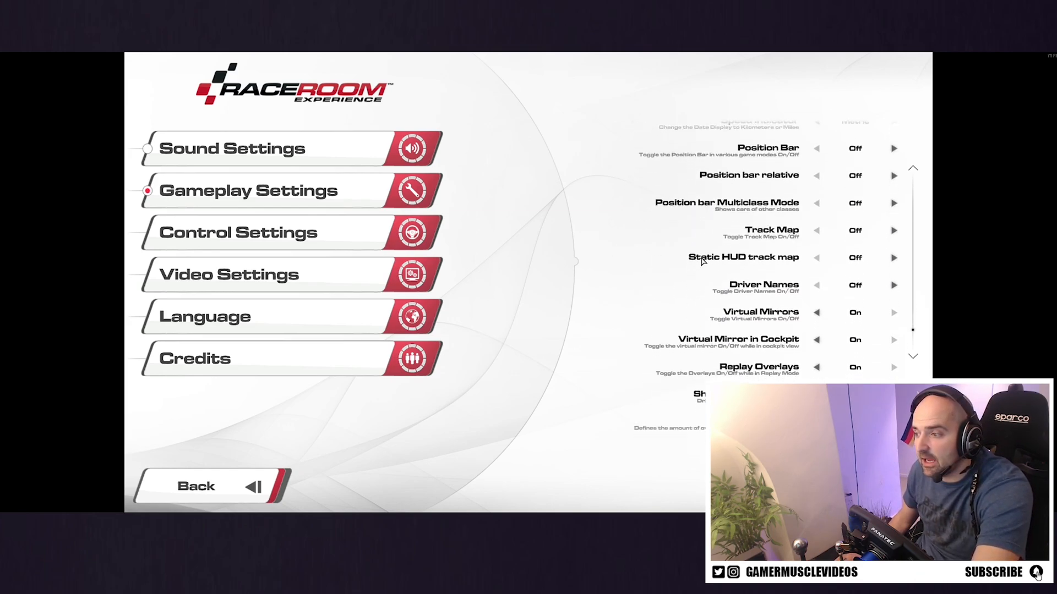
{"action": "scroll", "scroll_direction": "down", "scroll_amount": 3}
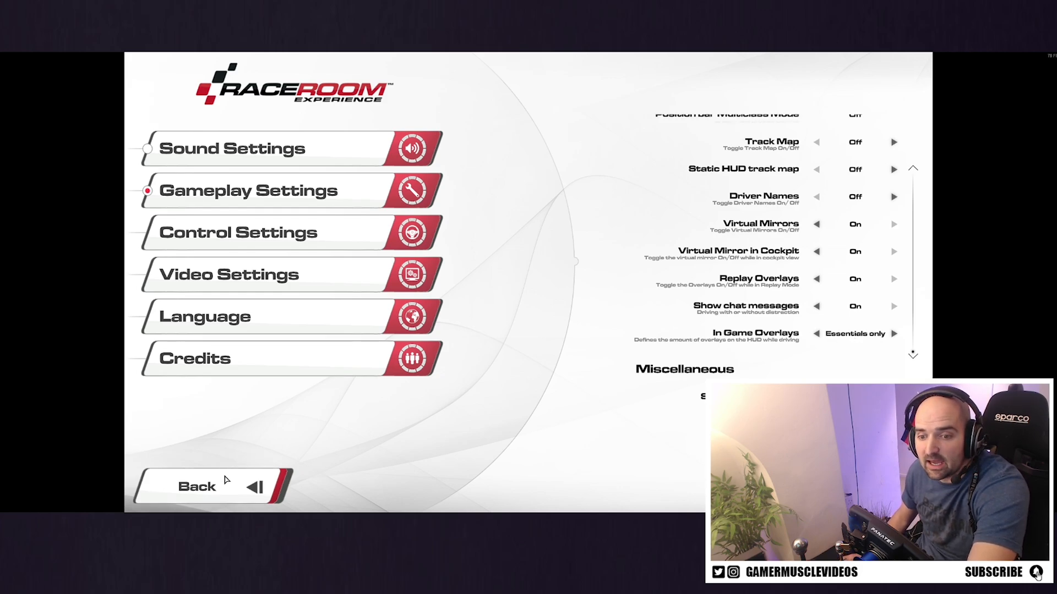
{"action": "left_click", "coordinate": [197, 486]}
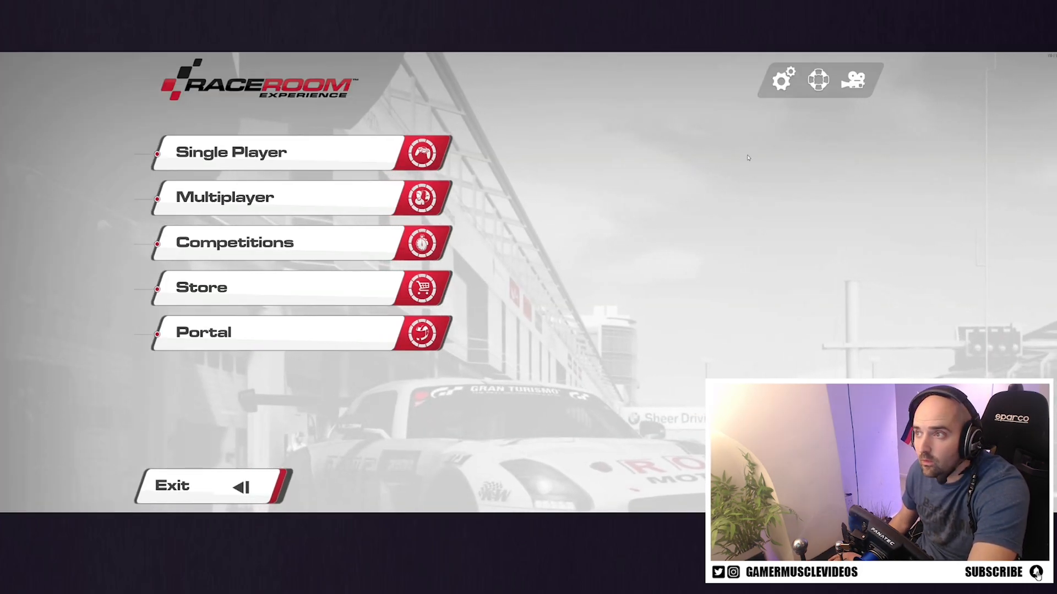
- Review Gameplay Settings HUD list: Track Map and Driver Names Off, In Game Overlays Essentials only
{"action": "left_click", "coordinate": [782, 79]}
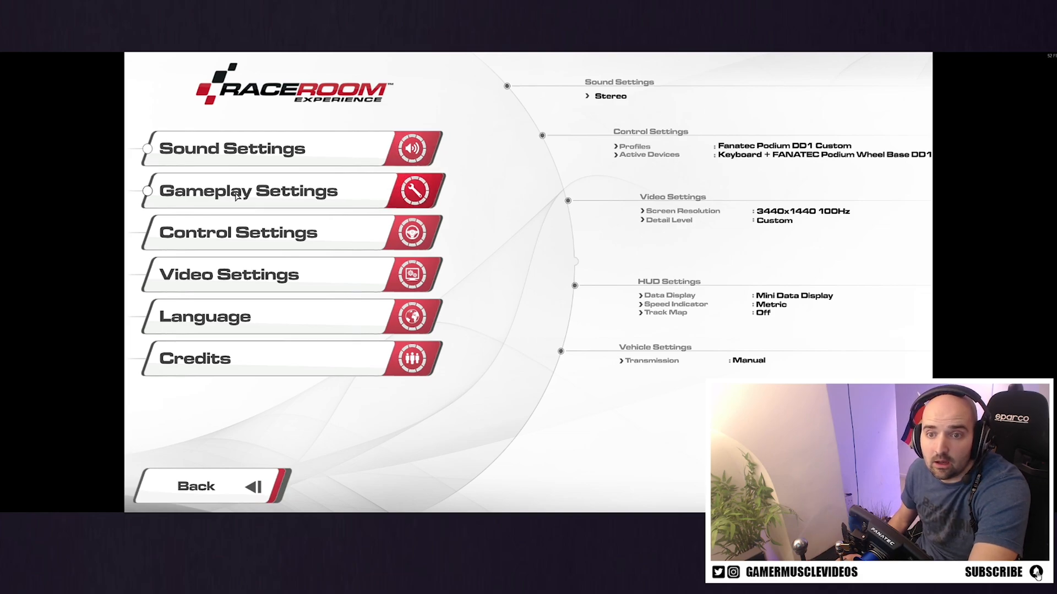
{"action": "left_click", "coordinate": [248, 191]}
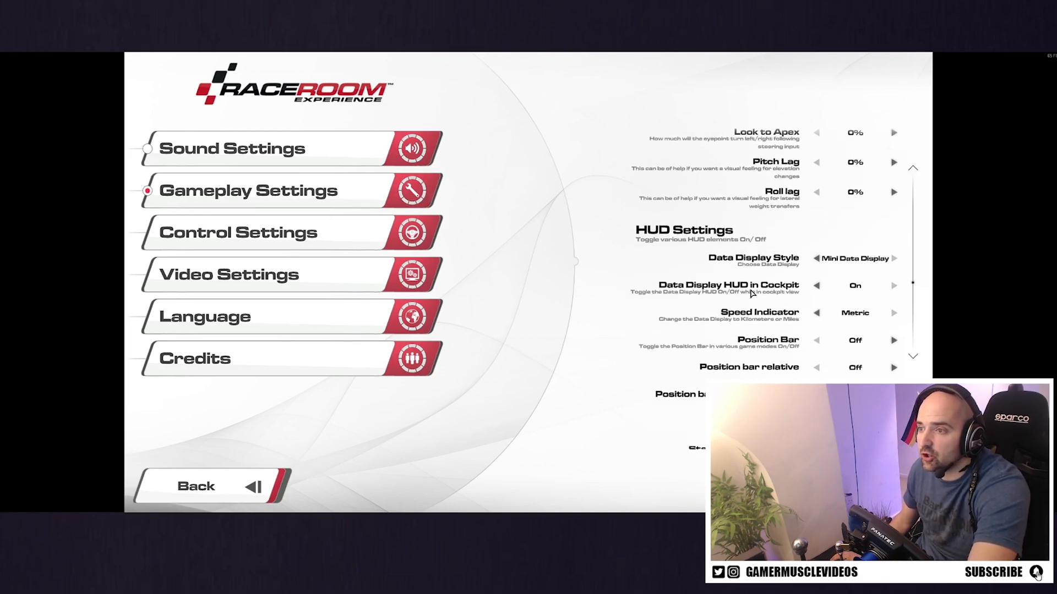
{"action": "scroll", "scroll_direction": "down", "scroll_amount": 3}
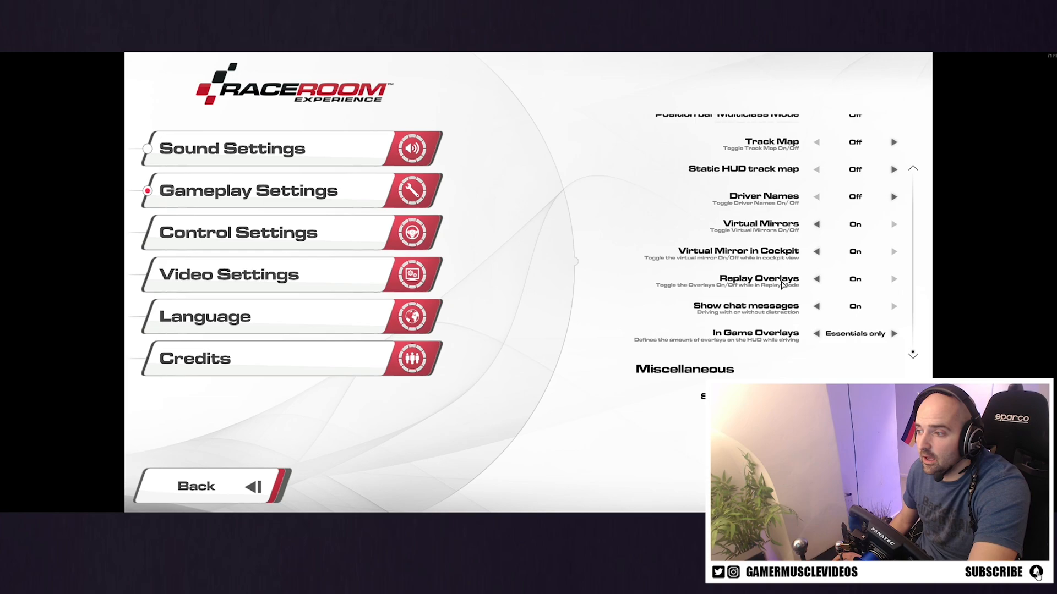
{"action": "mouse_move", "coordinate": [809, 340]}
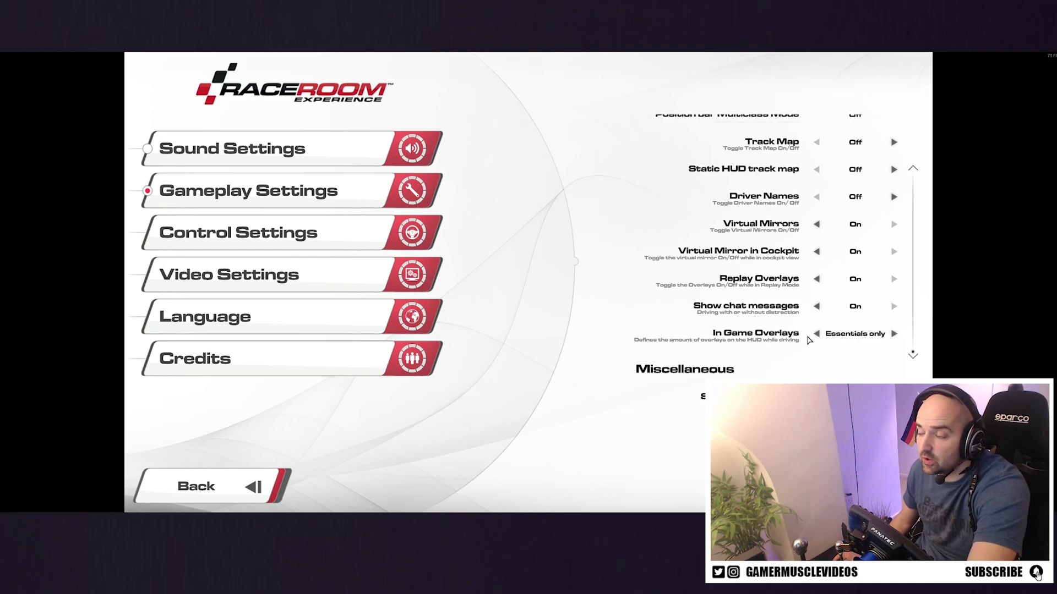
{"action": "scroll", "scroll_direction": "up", "scroll_amount": 3}
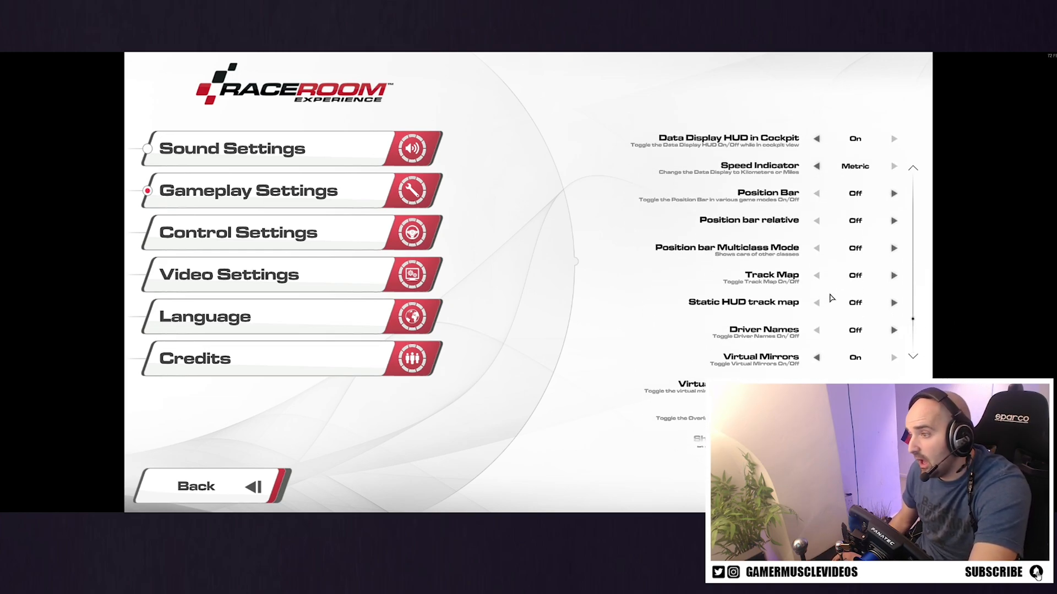
{"action": "scroll", "scroll_direction": "down", "scroll_amount": 3}
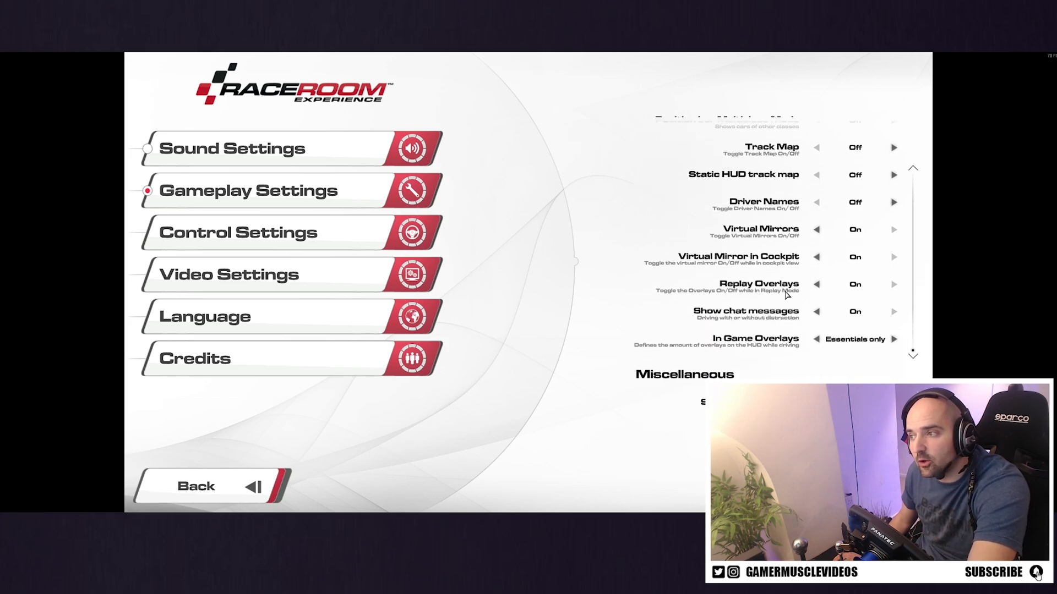
{"action": "scroll", "scroll_direction": "up", "scroll_amount": 3}
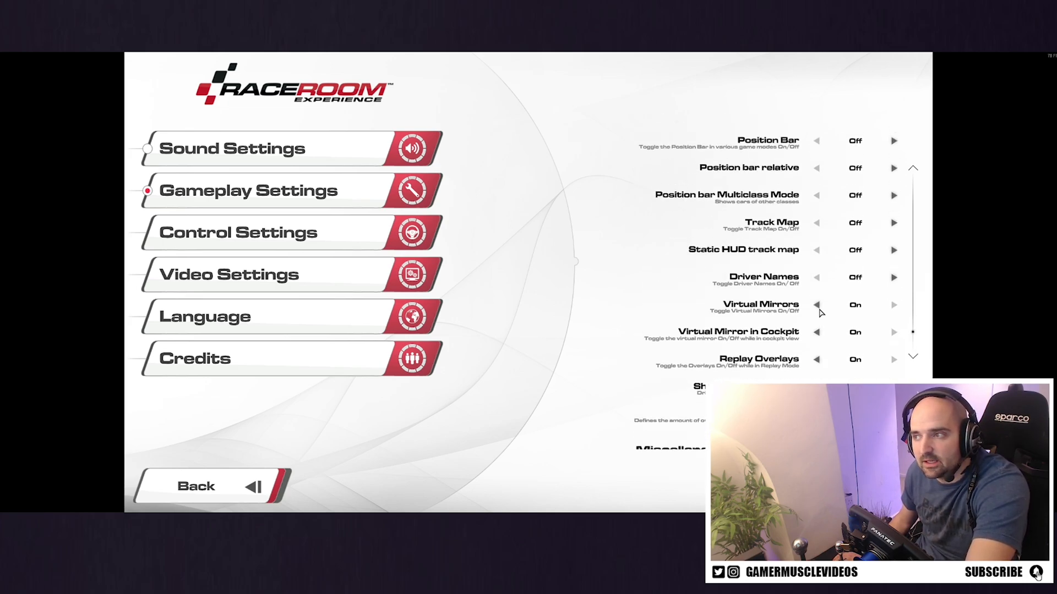
{"action": "scroll", "scroll_direction": "up", "scroll_amount": 3}
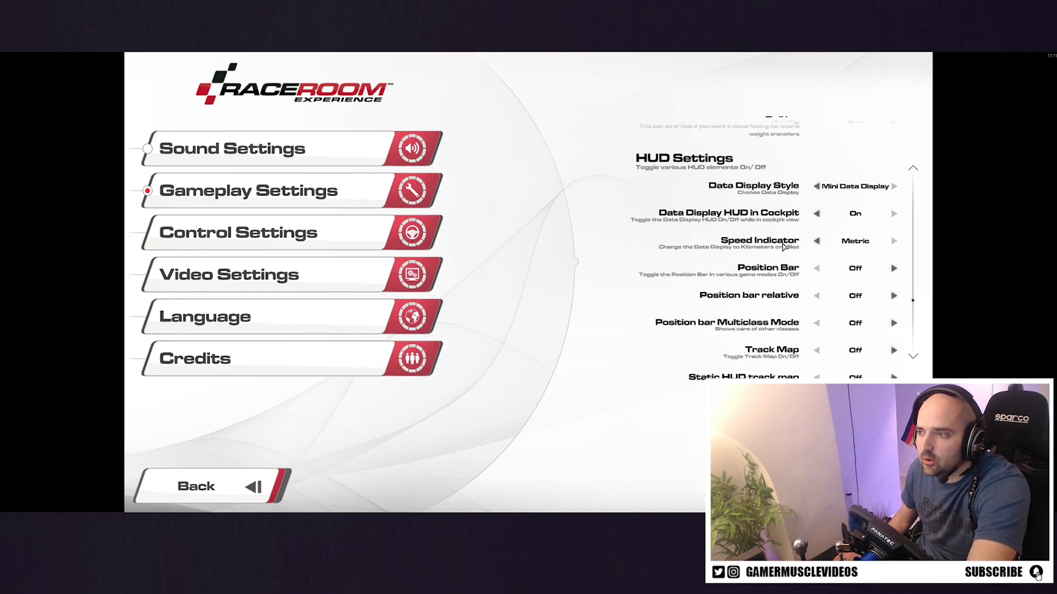
{"action": "scroll", "scroll_direction": "down", "scroll_amount": 3}
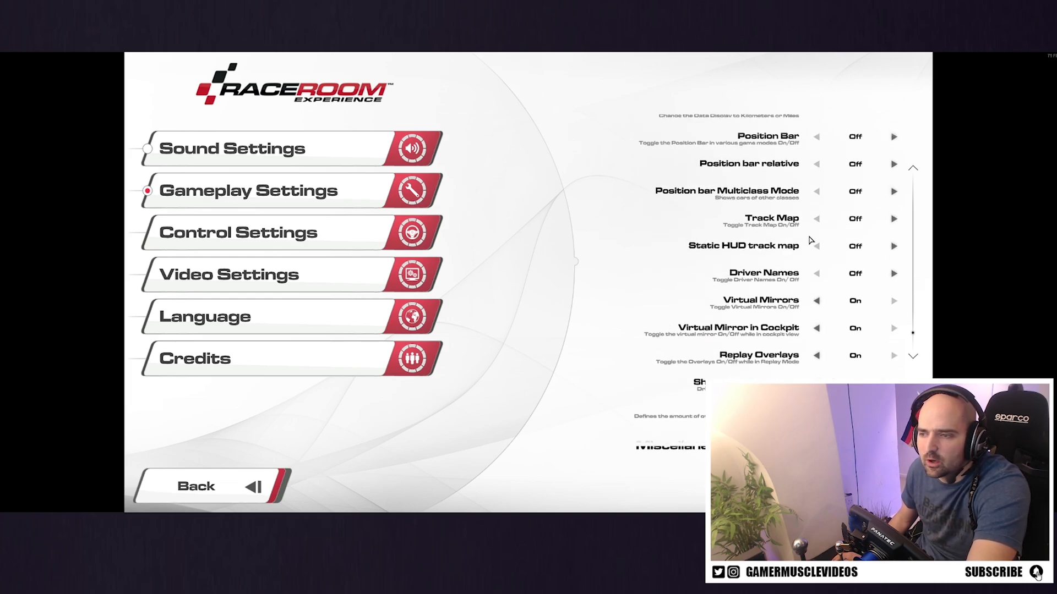
{"action": "mouse_move", "coordinate": [626, 335]}
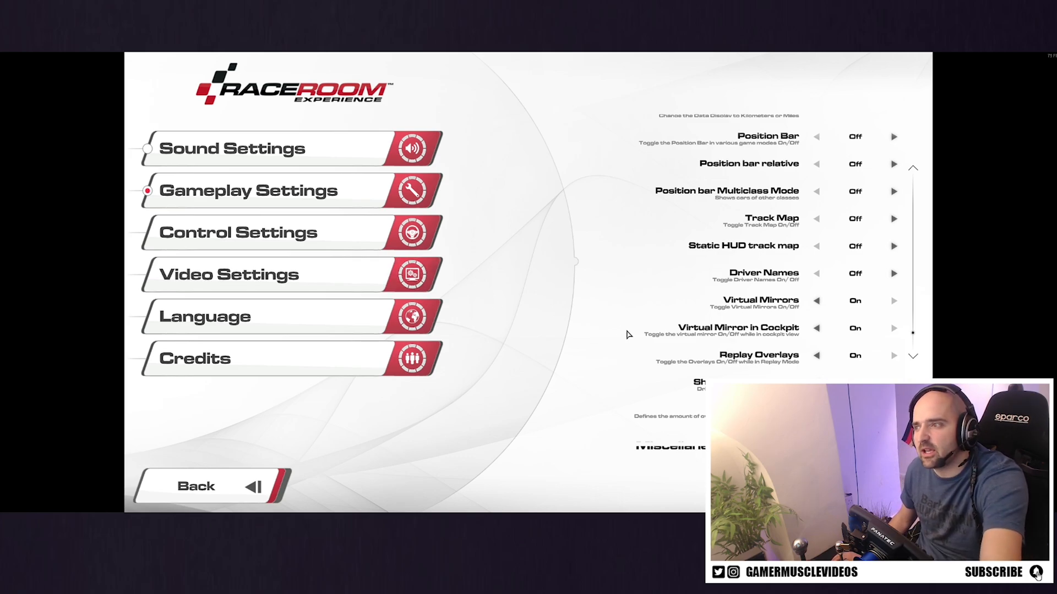
{"action": "scroll", "scroll_direction": "down", "scroll_amount": 3}
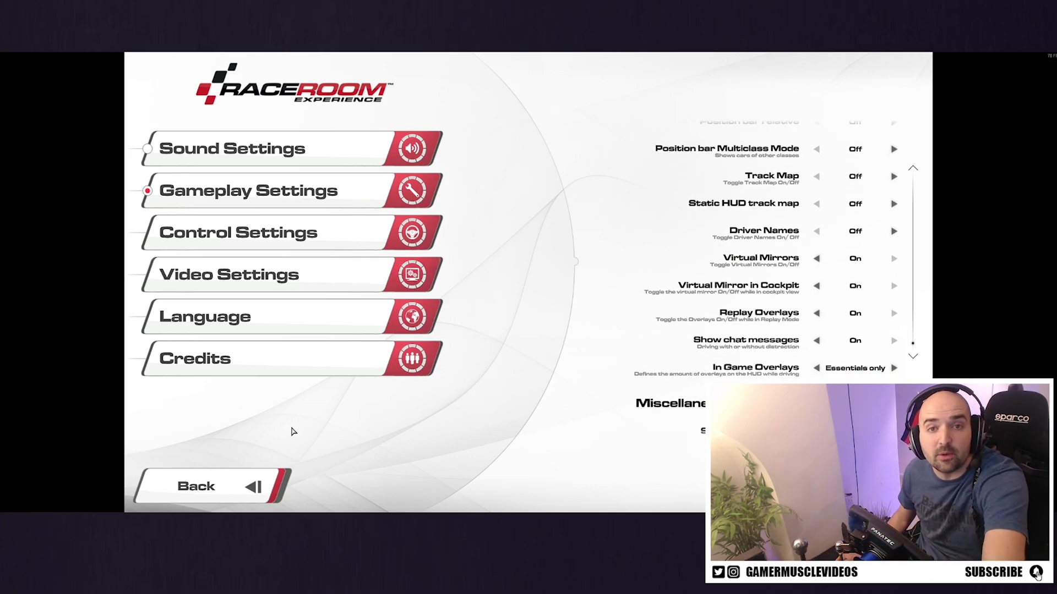
{"action": "mouse_move", "coordinate": [312, 419]}
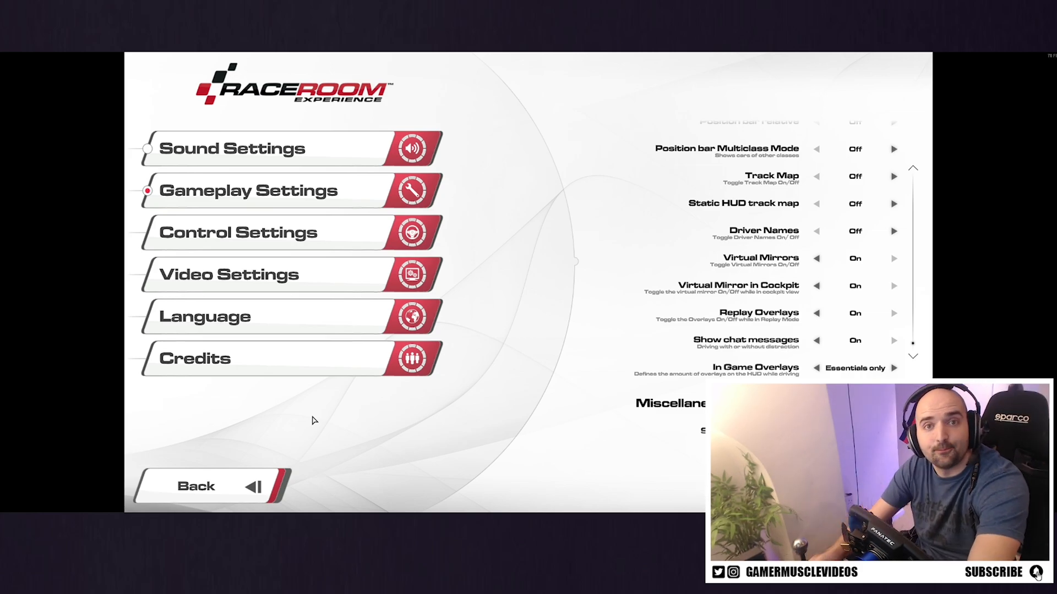
- Leave settings and start a Practice session in the Porsche 911 GT3 R at Nürburgring
{"action": "left_click", "coordinate": [196, 486]}
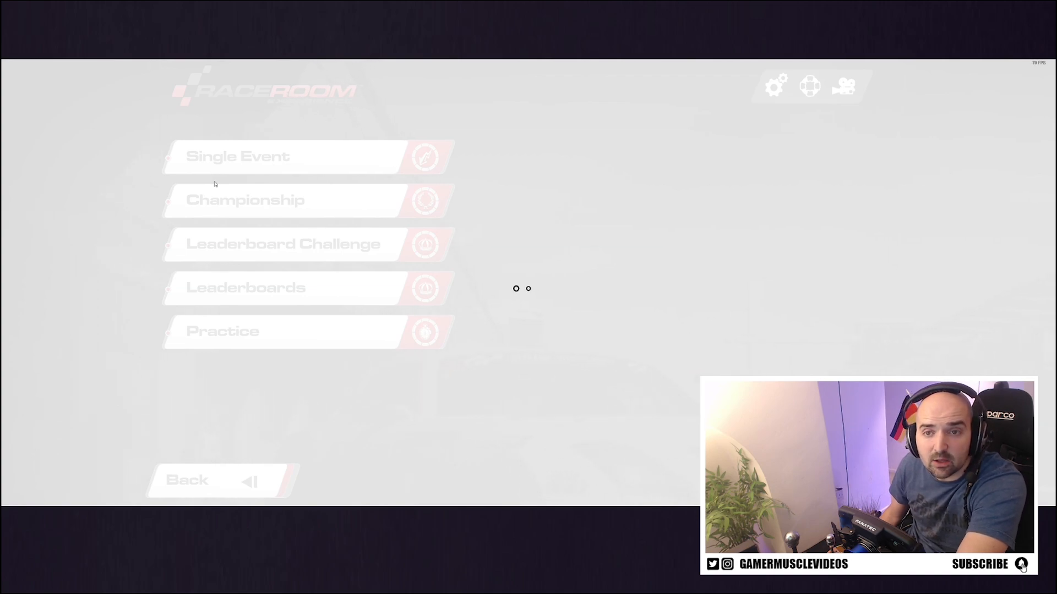
{"action": "left_click", "coordinate": [237, 157]}
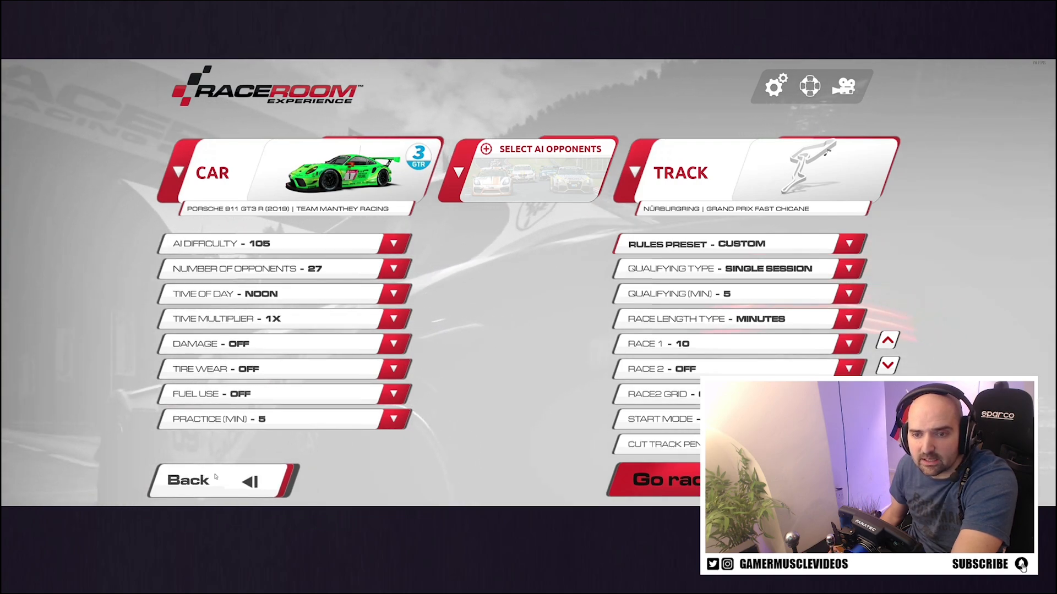
{"action": "left_click", "coordinate": [202, 480]}
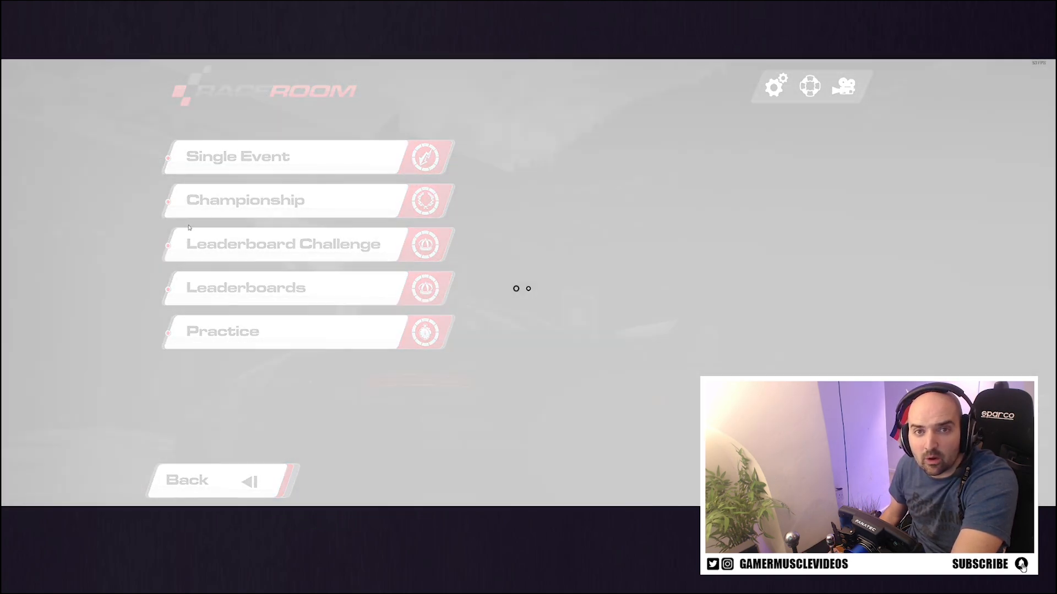
{"action": "left_click", "coordinate": [237, 156]}
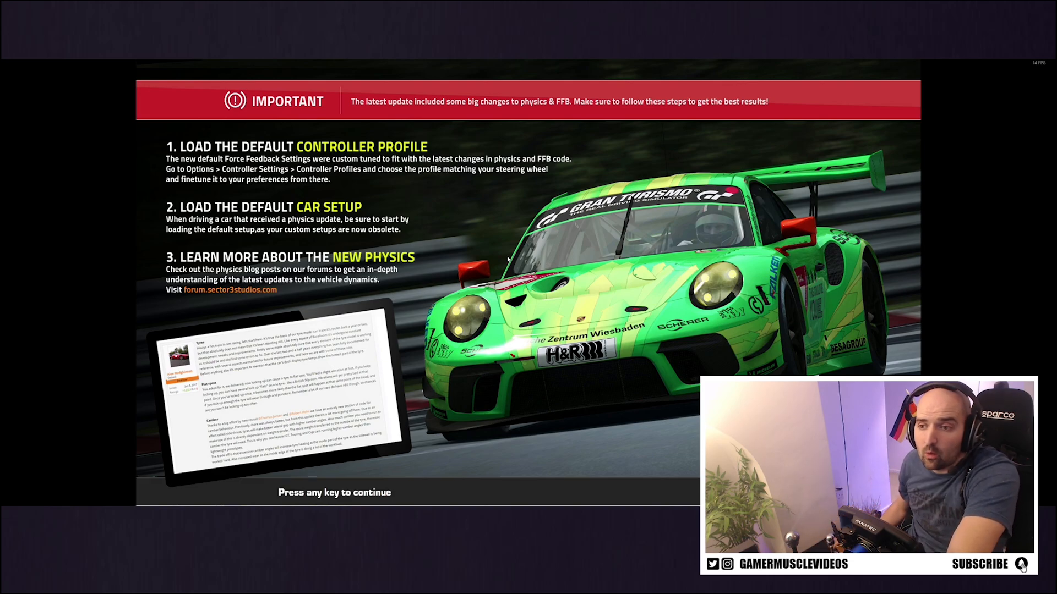
- Dismiss the physics update notice, drive out of the pit garage, and open OtterHud's settings
{"action": "key", "text": "space"}
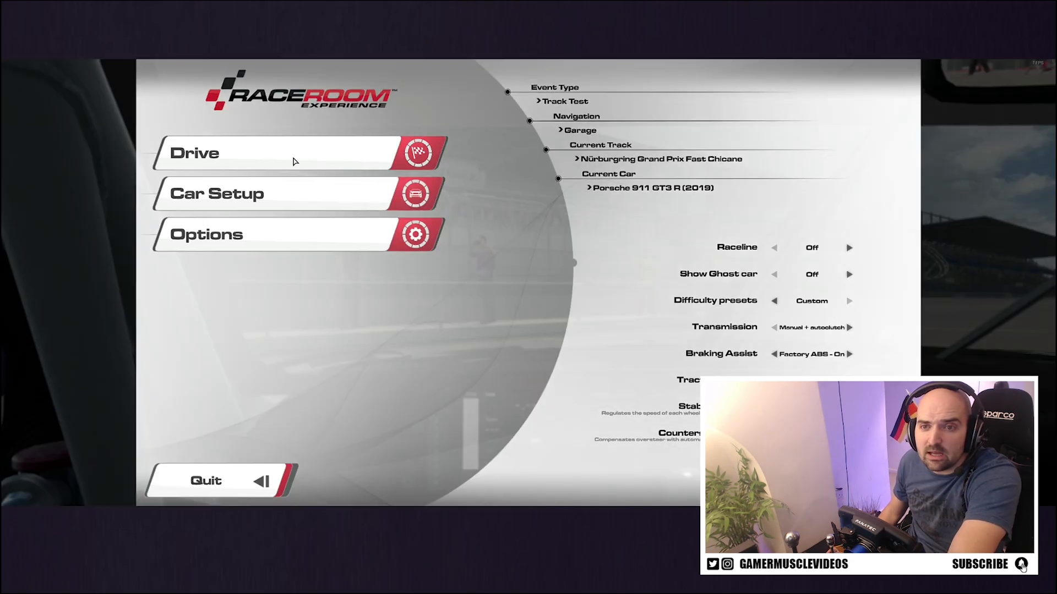
{"action": "left_click", "coordinate": [276, 152]}
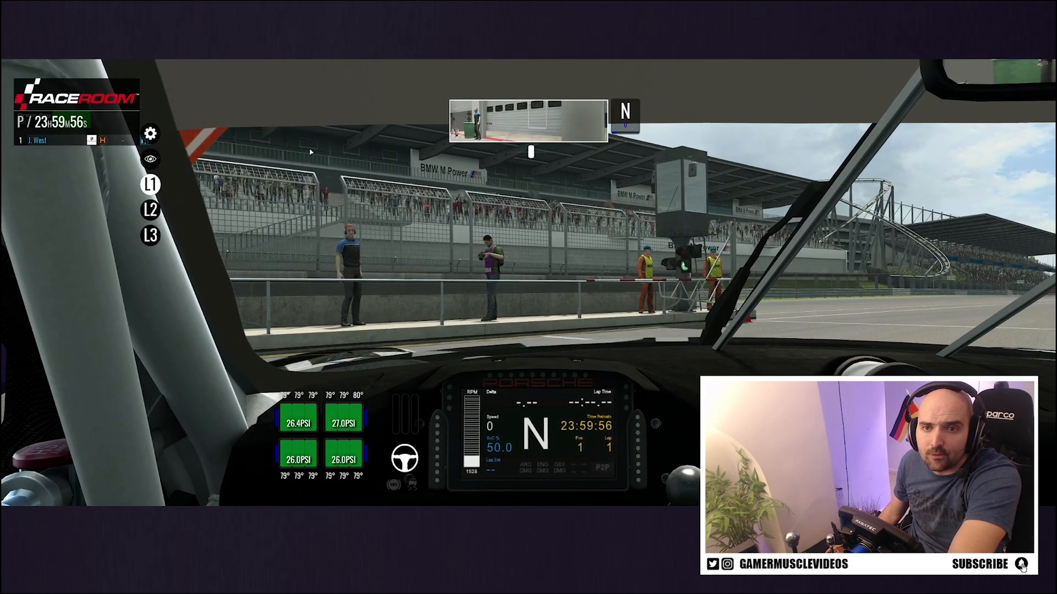
{"action": "left_click", "coordinate": [150, 133]}
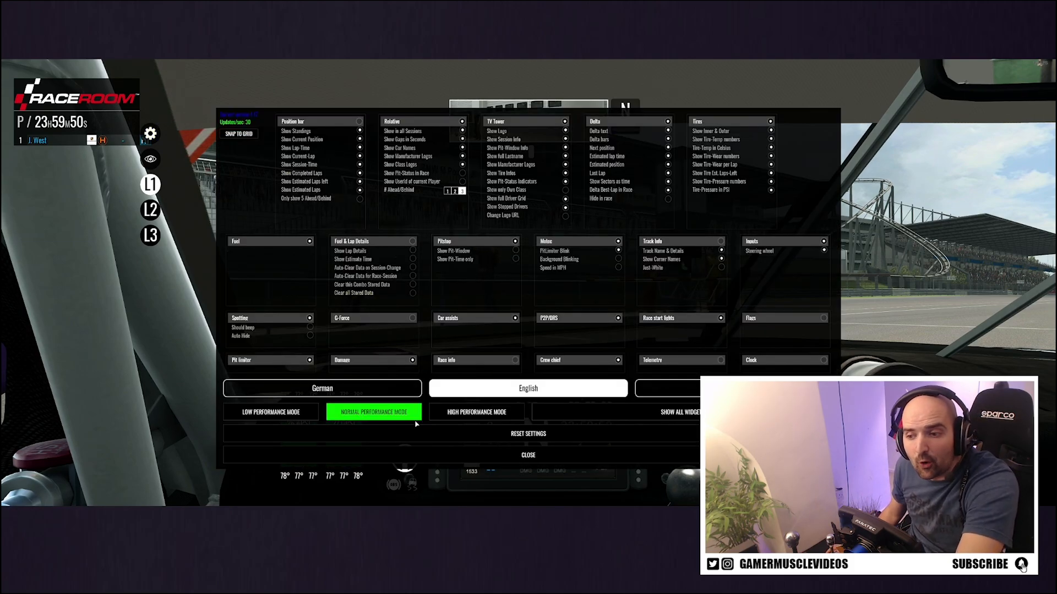
- Try Low and High, settle on Normal Performance Mode, and close the OtterHud panel
{"action": "left_click", "coordinate": [270, 411]}
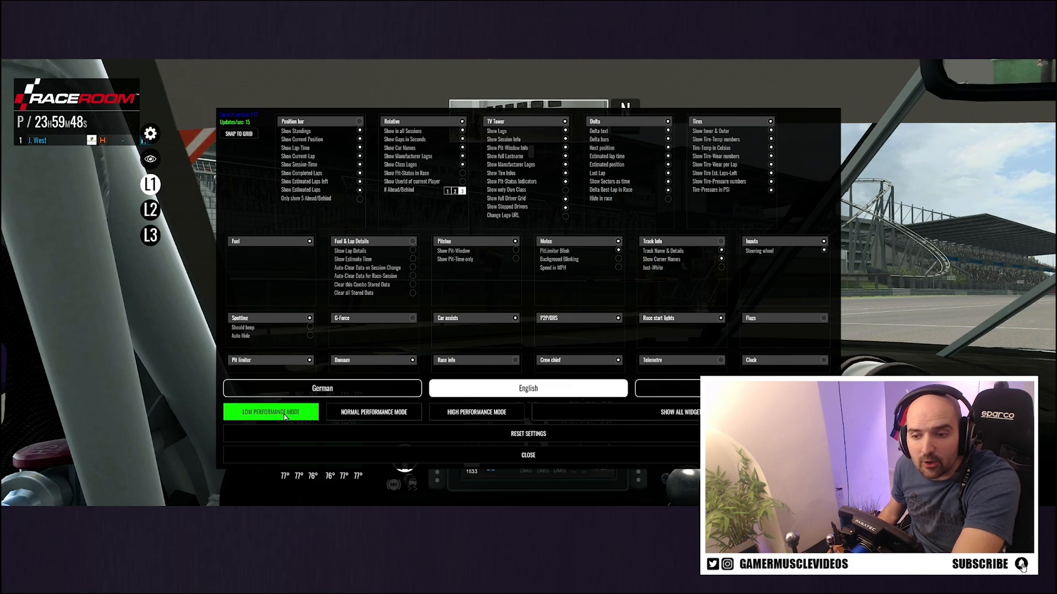
{"action": "left_click", "coordinate": [476, 411]}
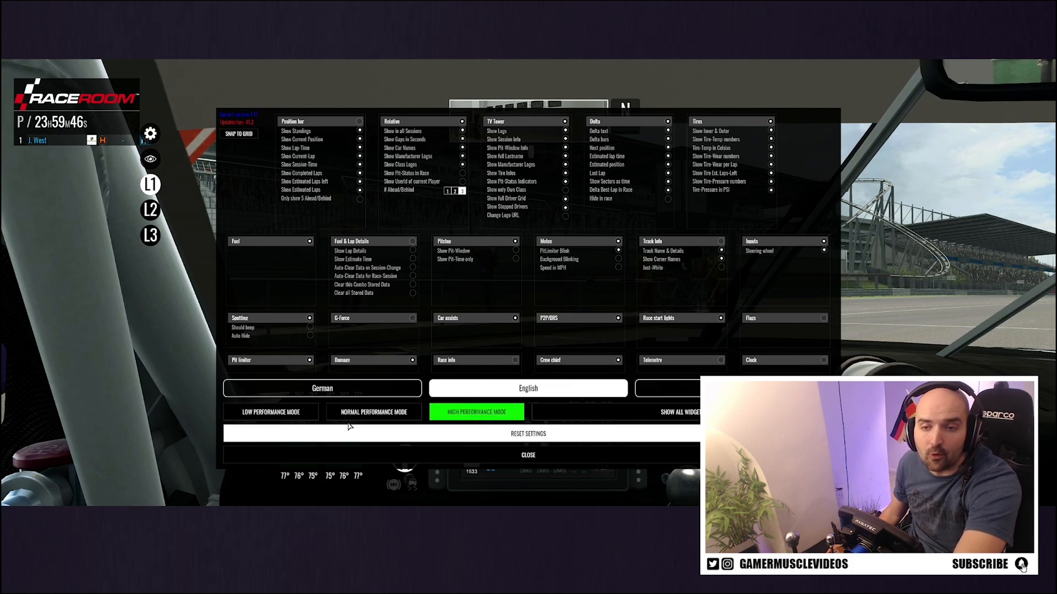
{"action": "left_click", "coordinate": [373, 412]}
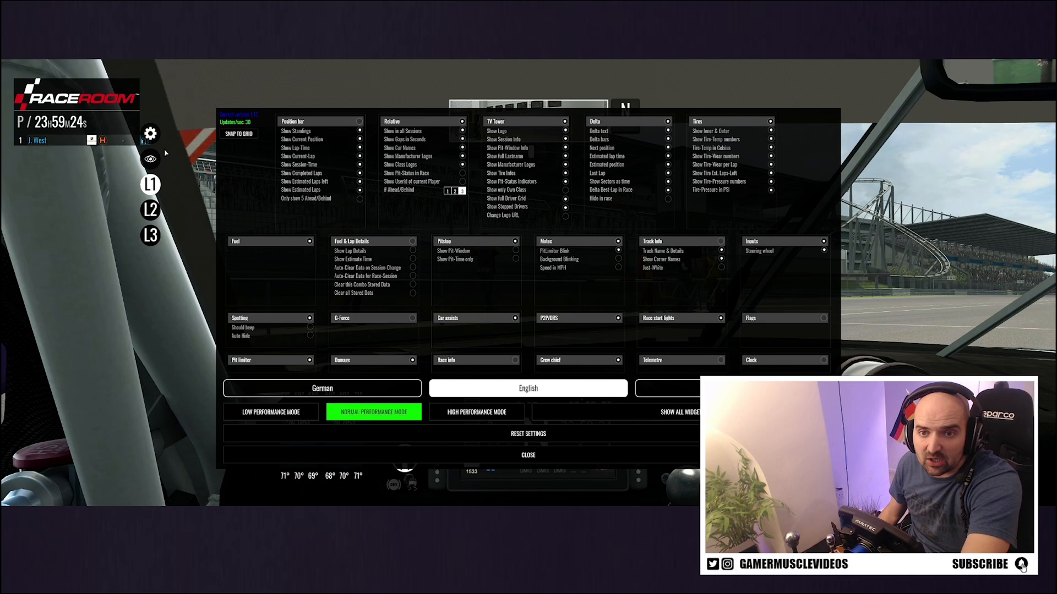
{"action": "left_click", "coordinate": [528, 454]}
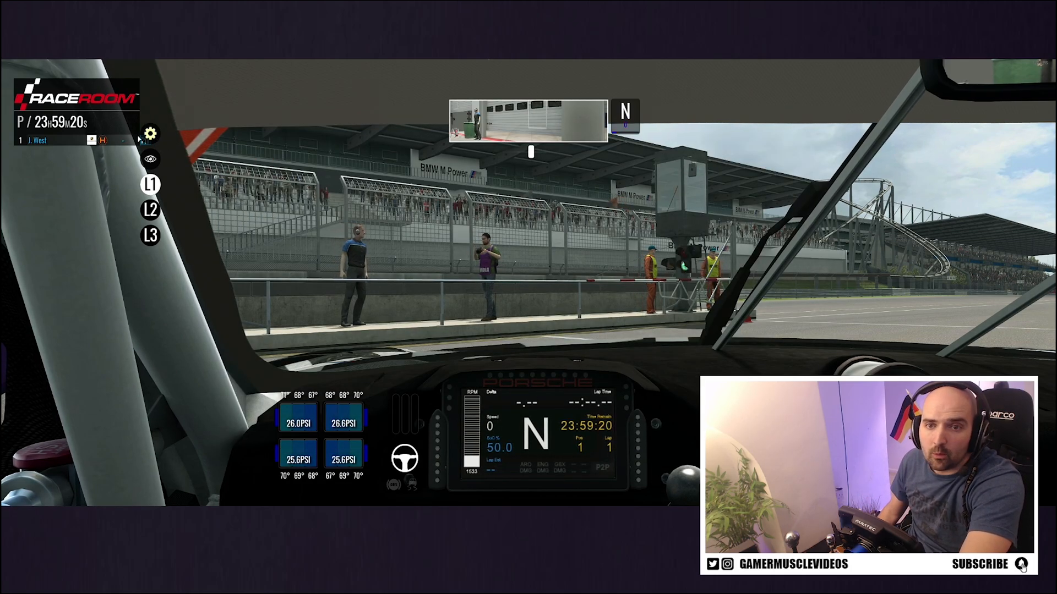
{"action": "left_click", "coordinate": [150, 133]}
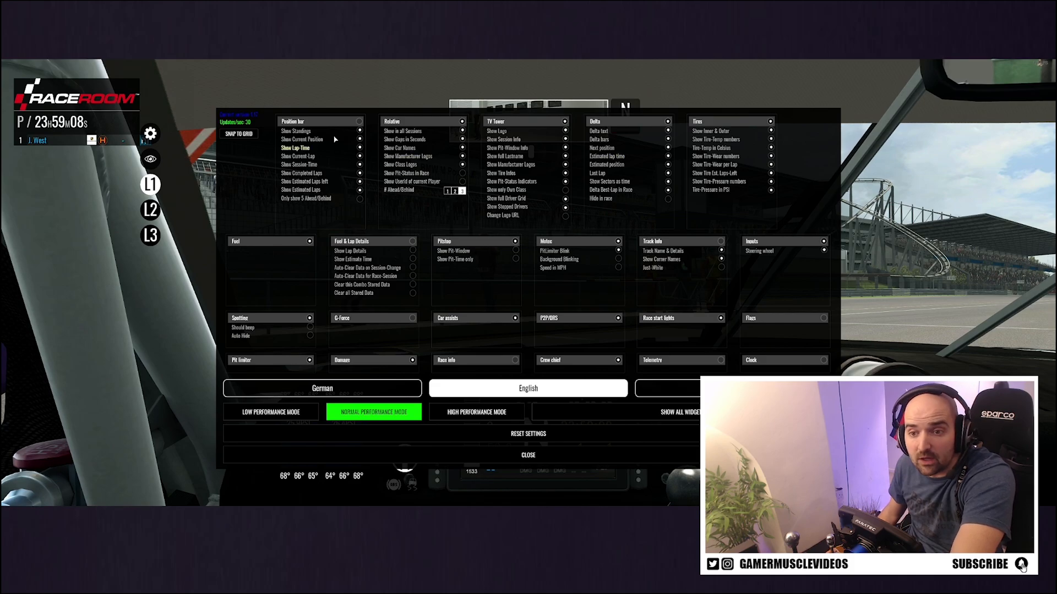
{"action": "mouse_move", "coordinate": [213, 131]}
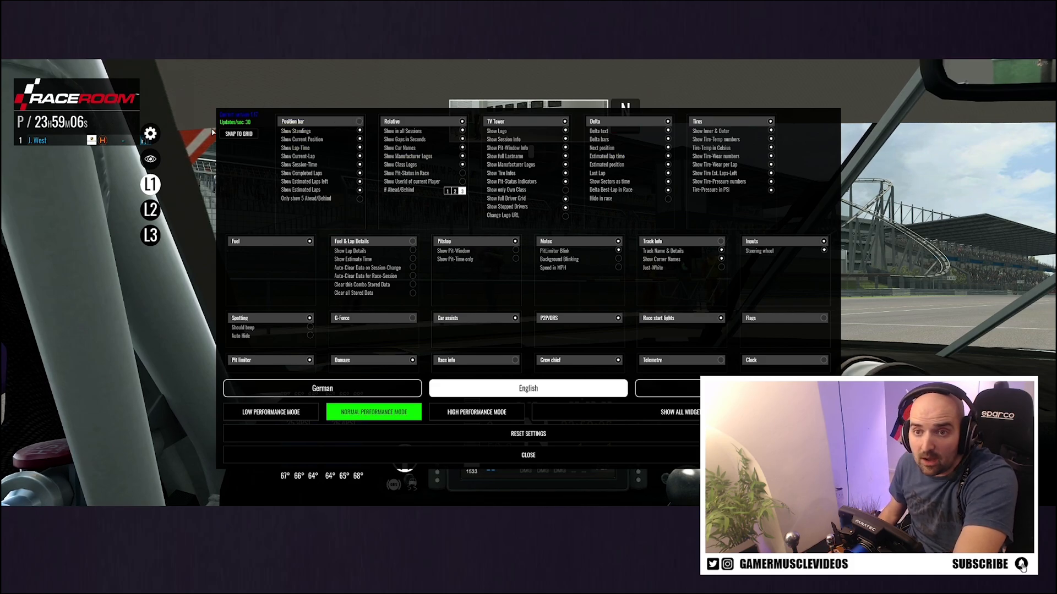
{"action": "left_click", "coordinate": [527, 455]}
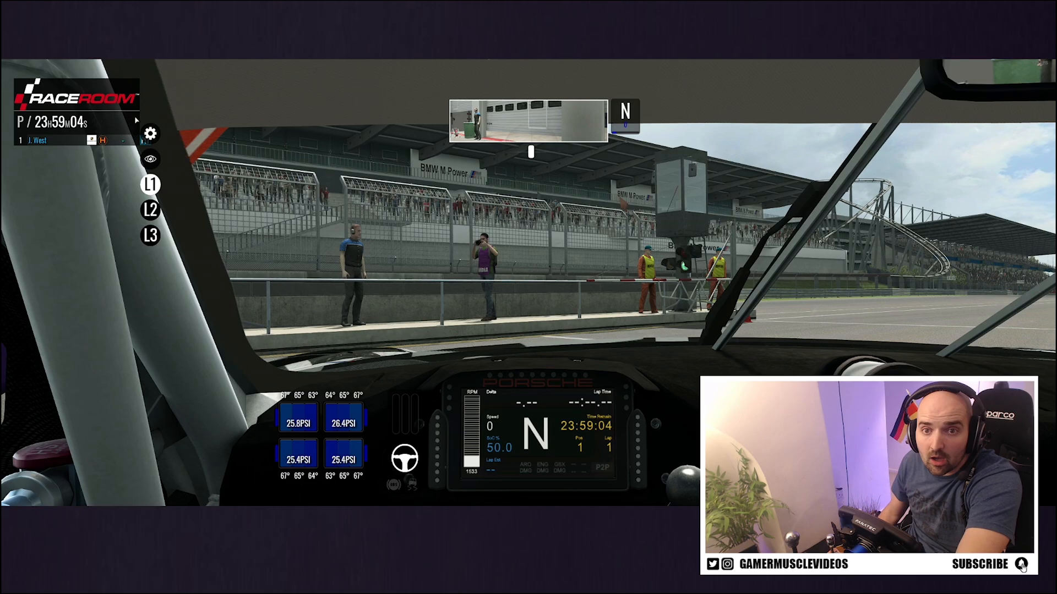